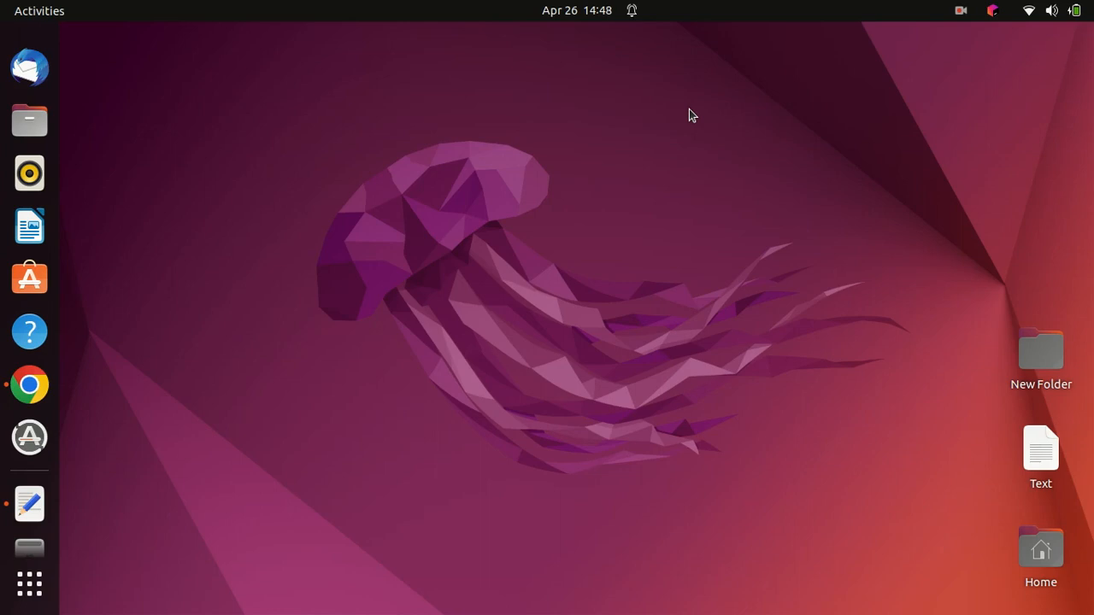
View the Node.js homepage with 18.16.0 LTS in Chrome, then bring up the terminal
{"action": "left_click", "coordinate": [29, 385]}
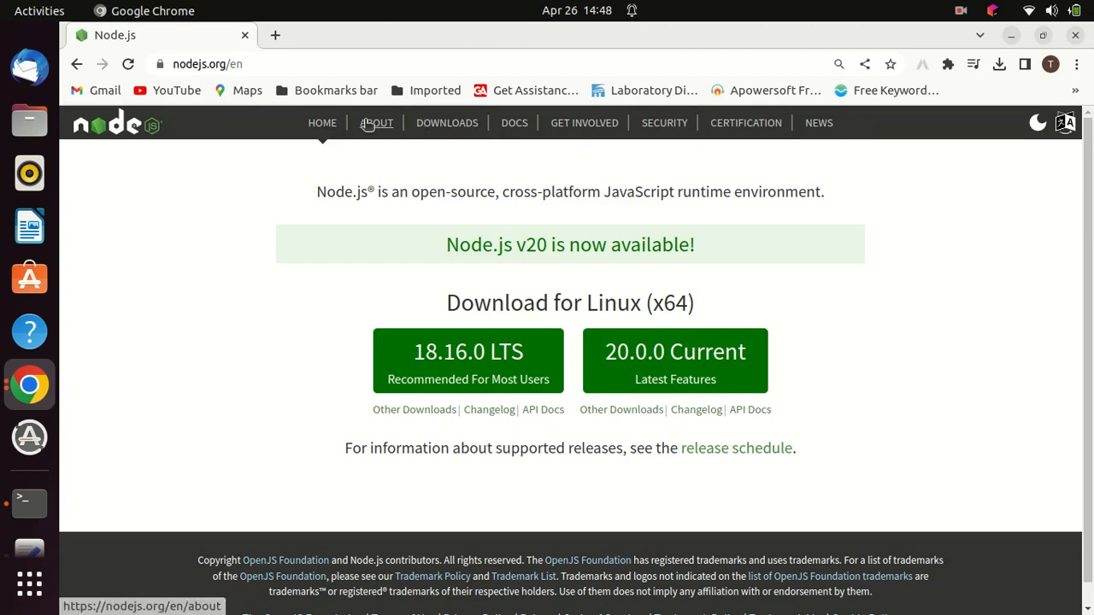
{"action": "mouse_move", "coordinate": [804, 420]}
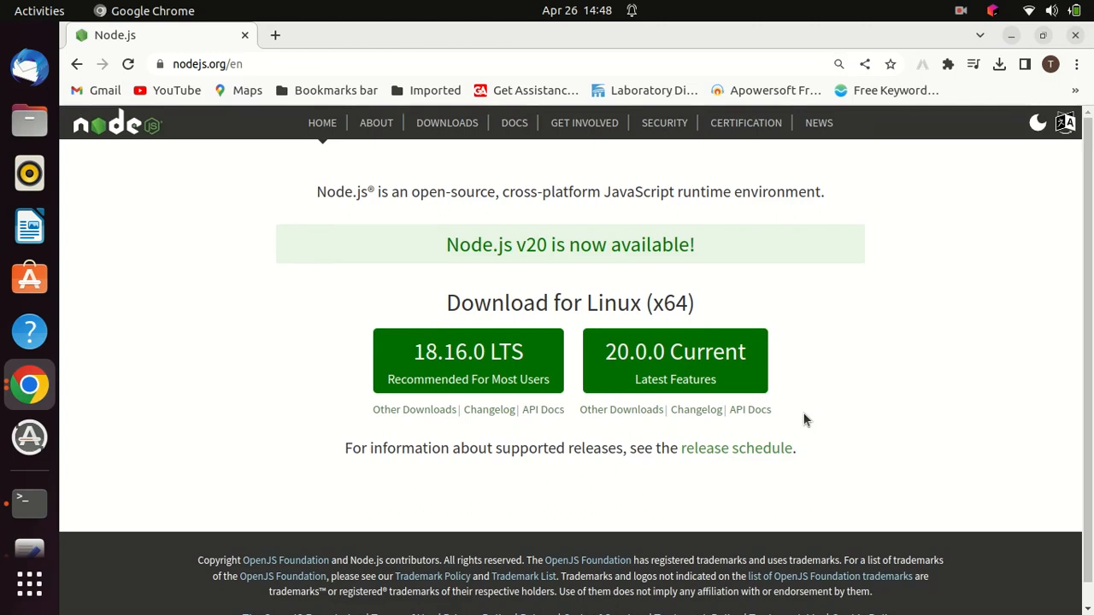
{"action": "scroll", "scroll_direction": "down", "scroll_amount": 3}
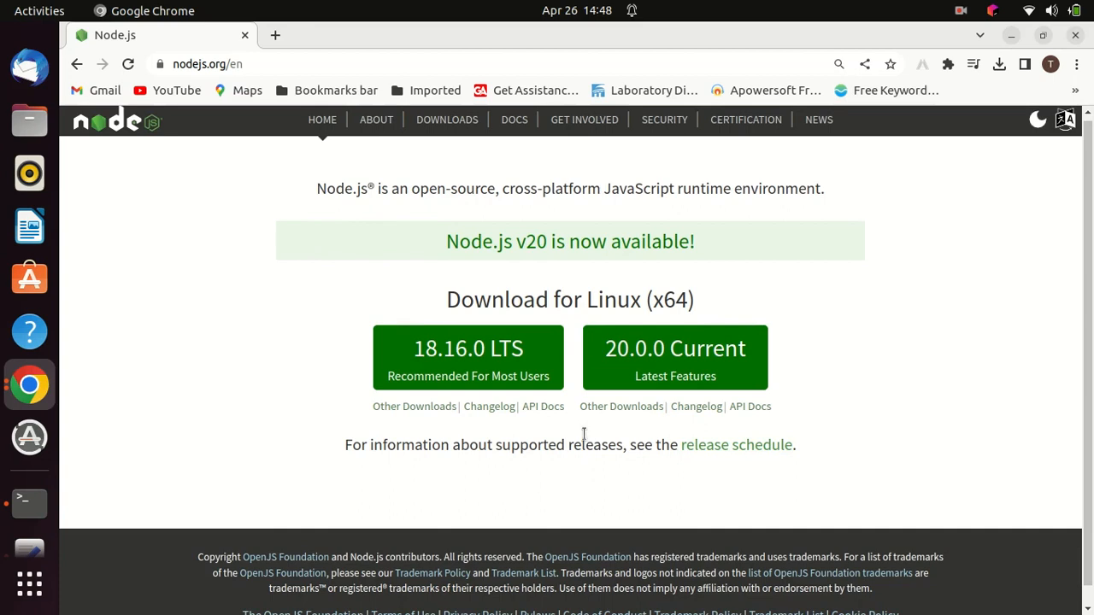
{"action": "mouse_move", "coordinate": [506, 504]}
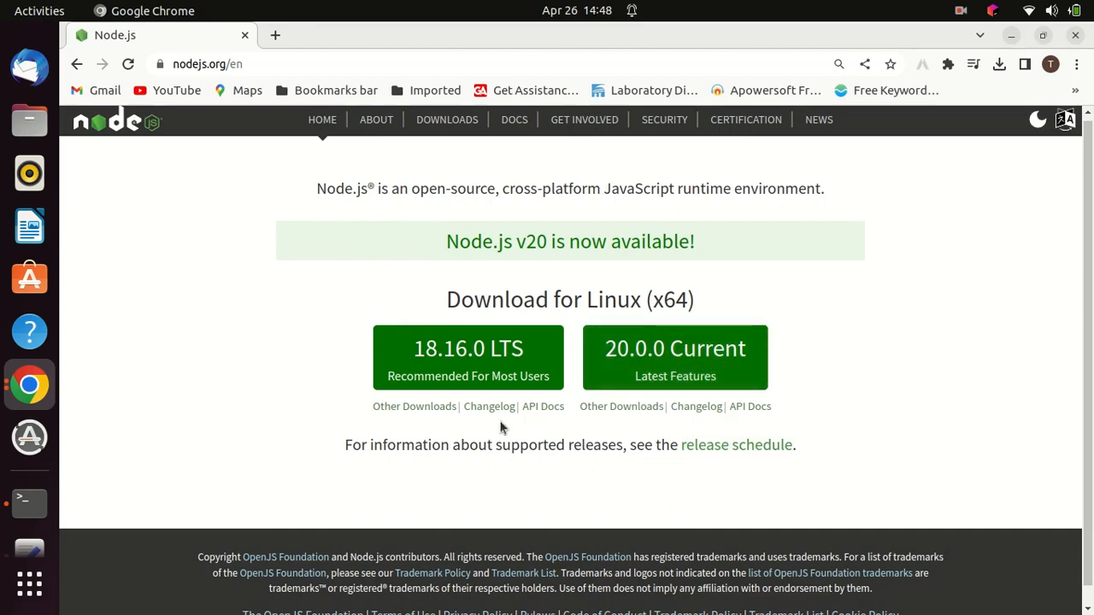
{"action": "left_click", "coordinate": [29, 499]}
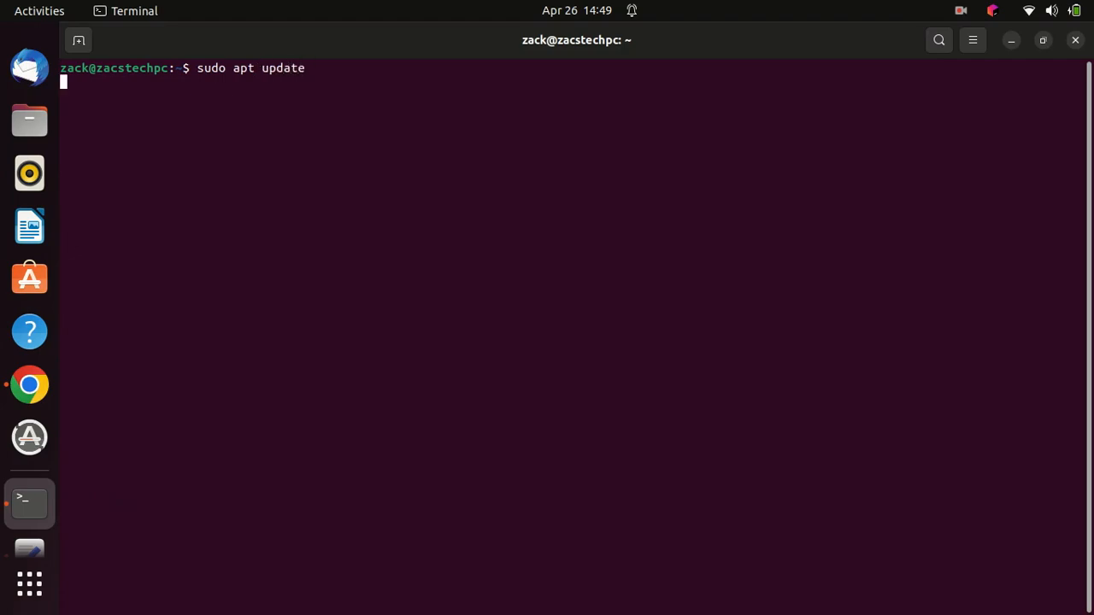
Run sudo apt update with the password, then sudo apt upgrade answering y
{"action": "key", "text": "Return"}
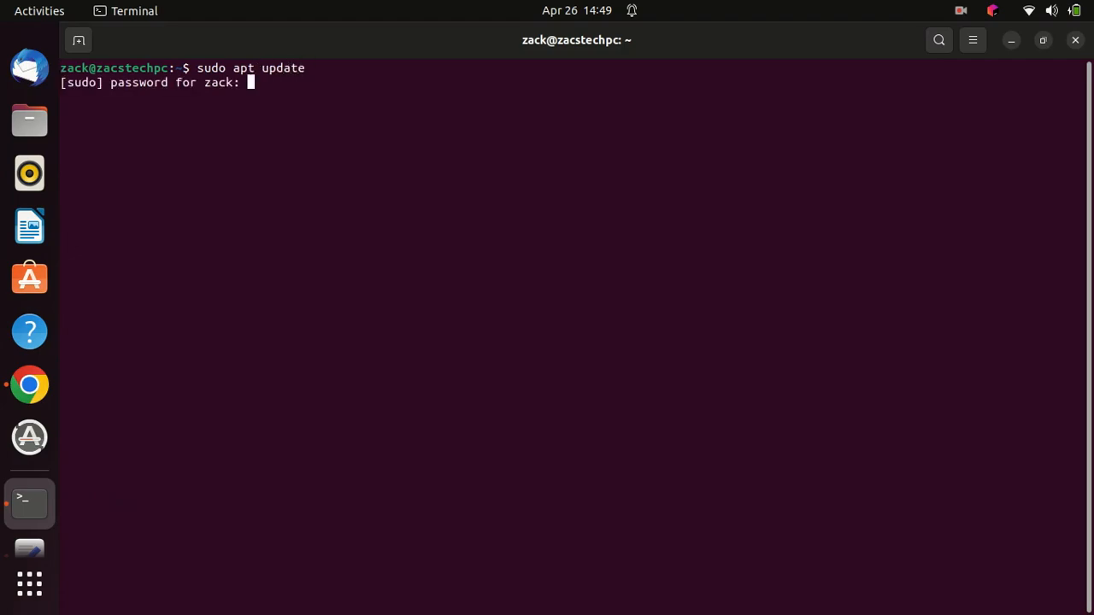
{"action": "key", "text": "Return"}
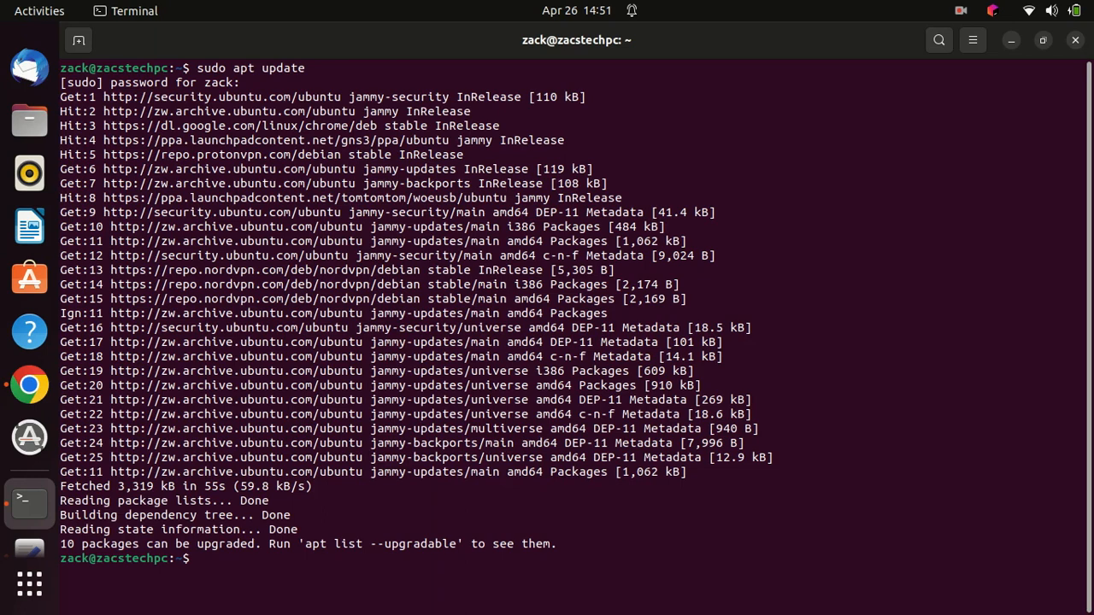
{"action": "type", "text": "sudo apt u"}
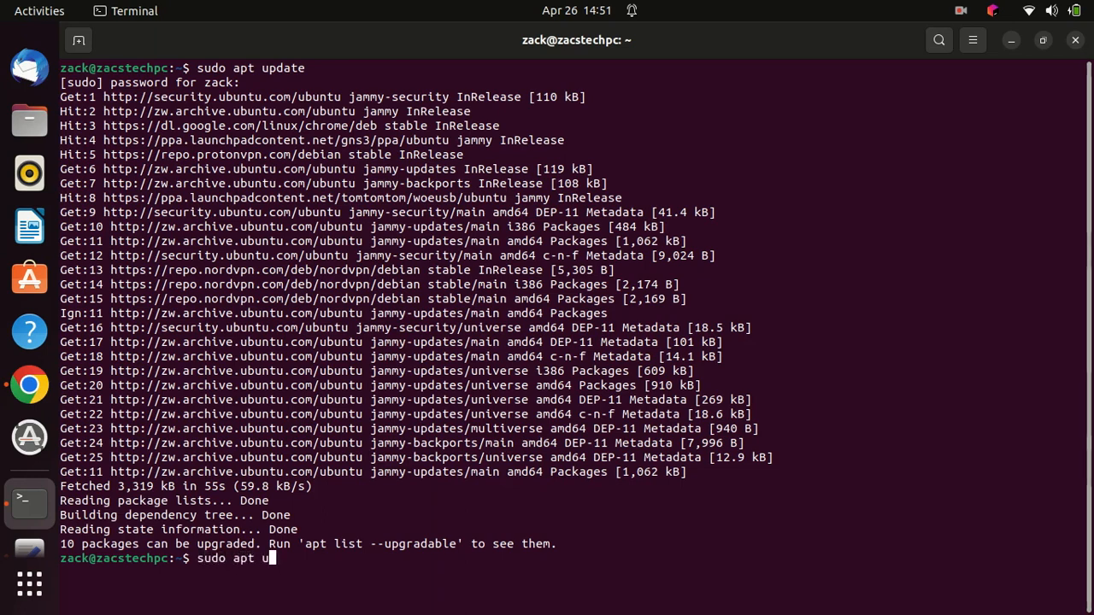
{"action": "type", "text": "pgrade"}
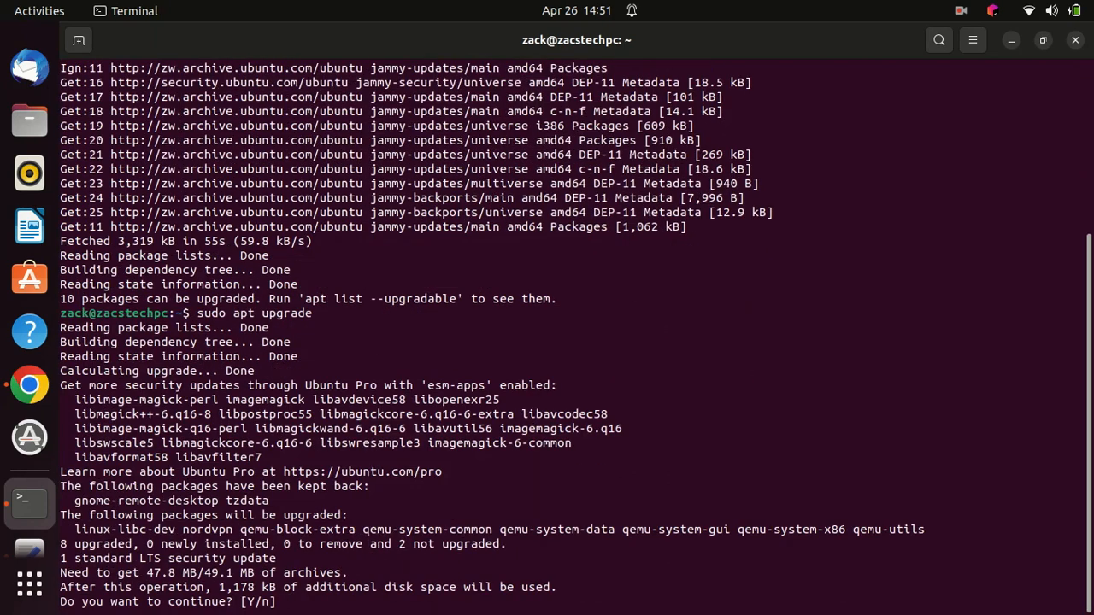
{"action": "type", "text": "y"}
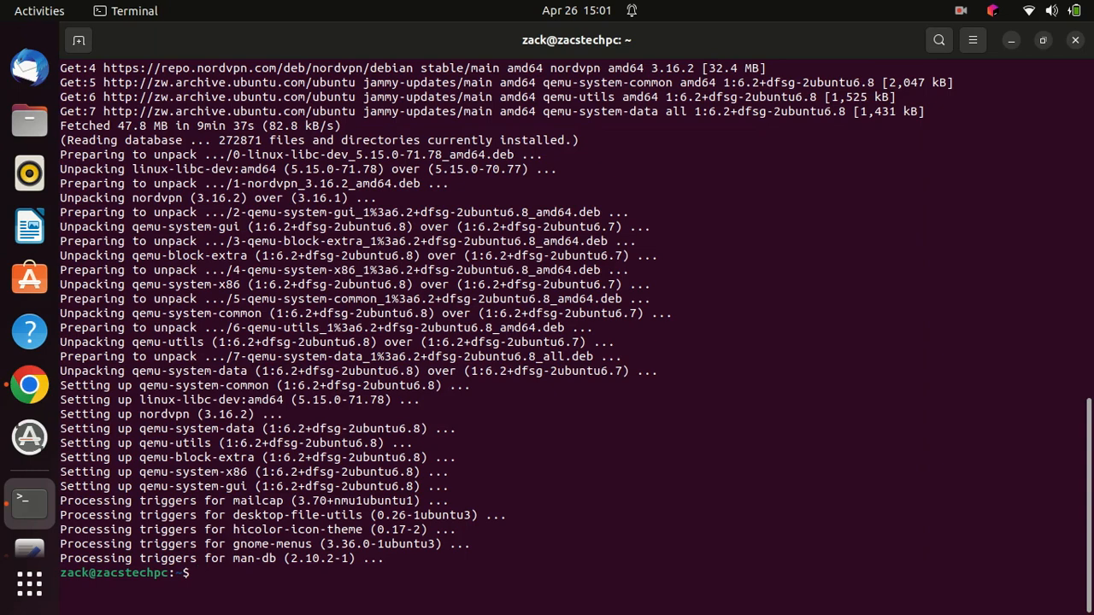
{"action": "type", "text": "clear"}
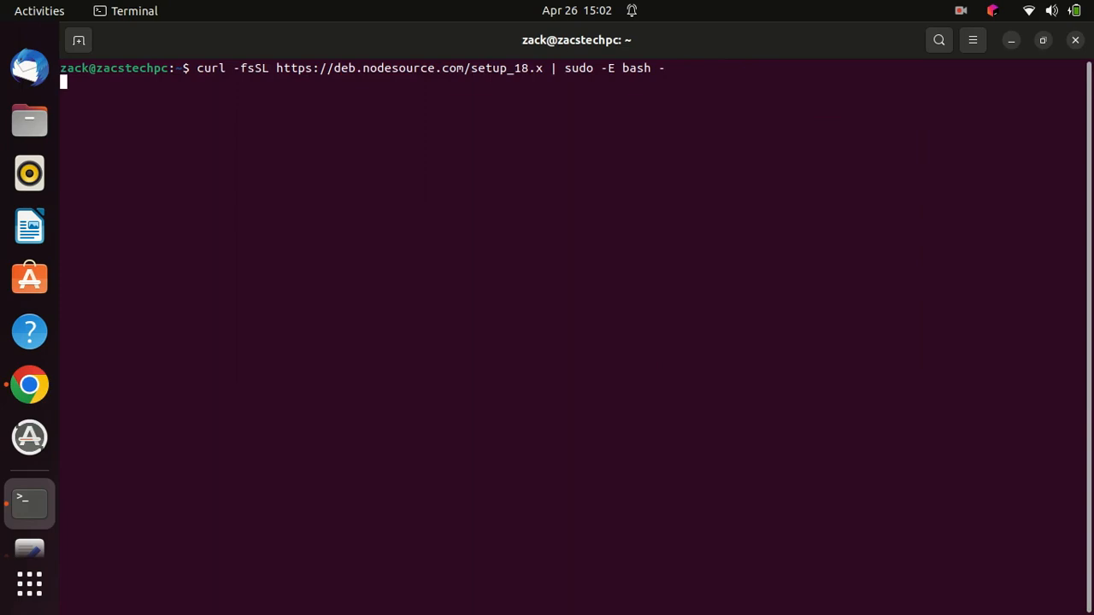
Run the NodeSource setup, see curl missing, and install curl with sudo apt install curl
{"action": "key", "text": "Return"}
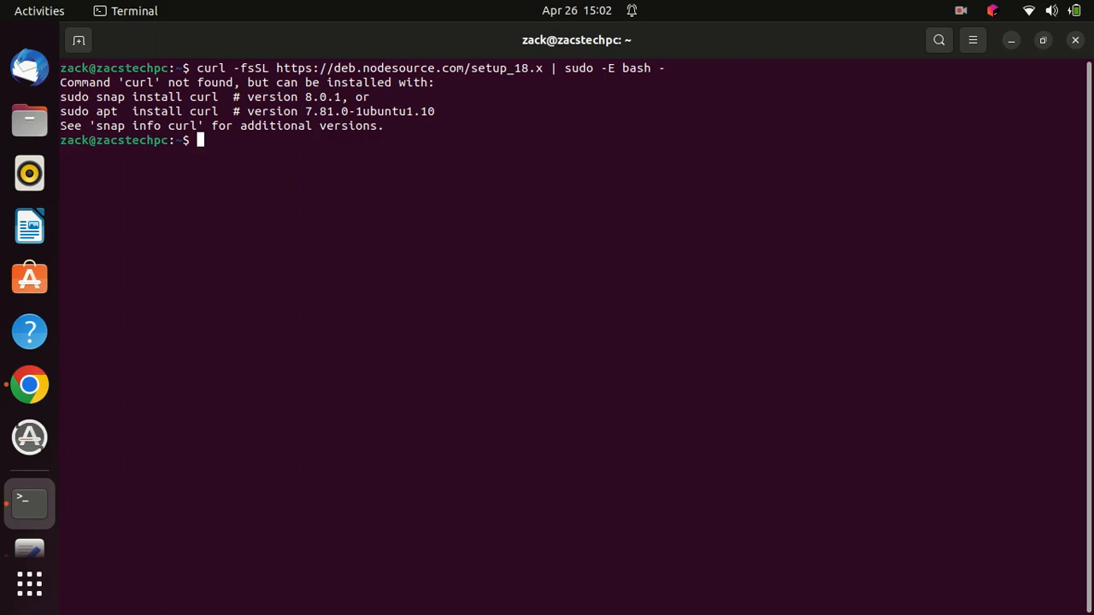
{"action": "type", "text": "sudo"}
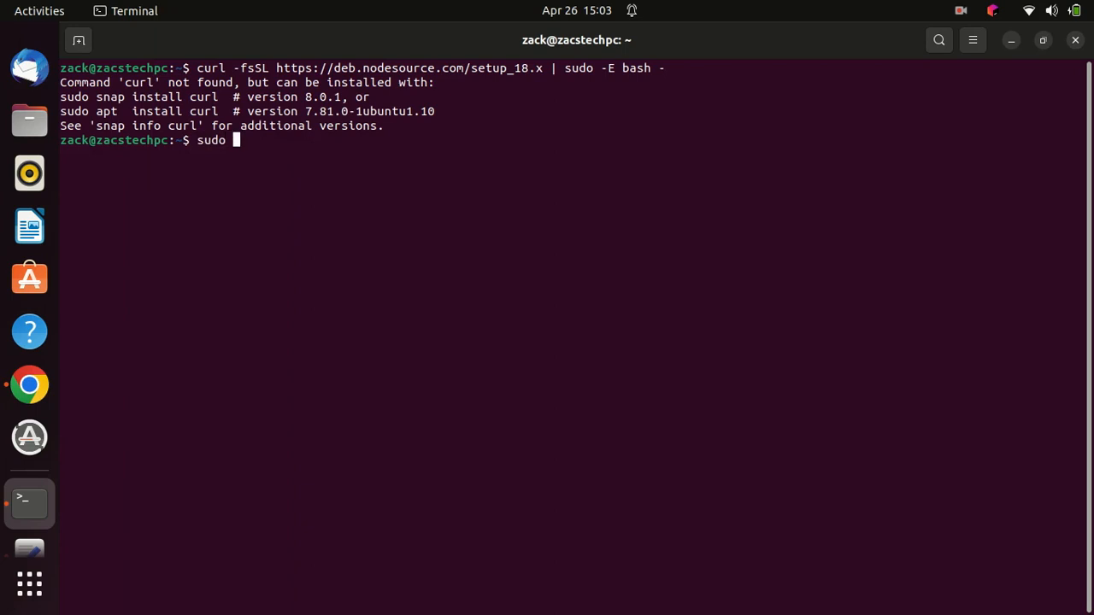
{"action": "type", "text": "apt"}
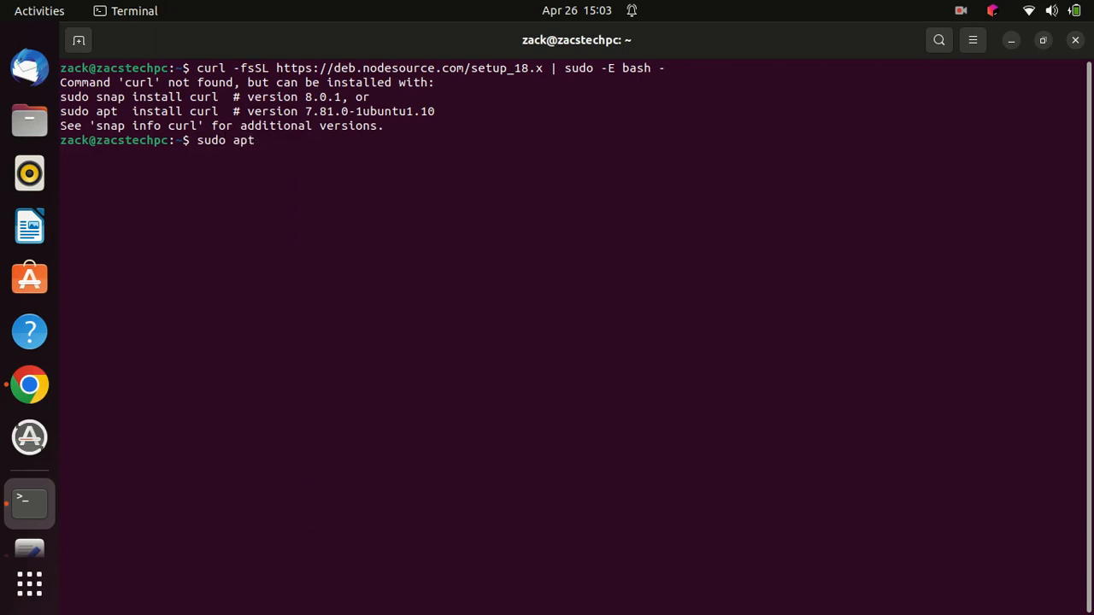
{"action": "type", "text": "install"}
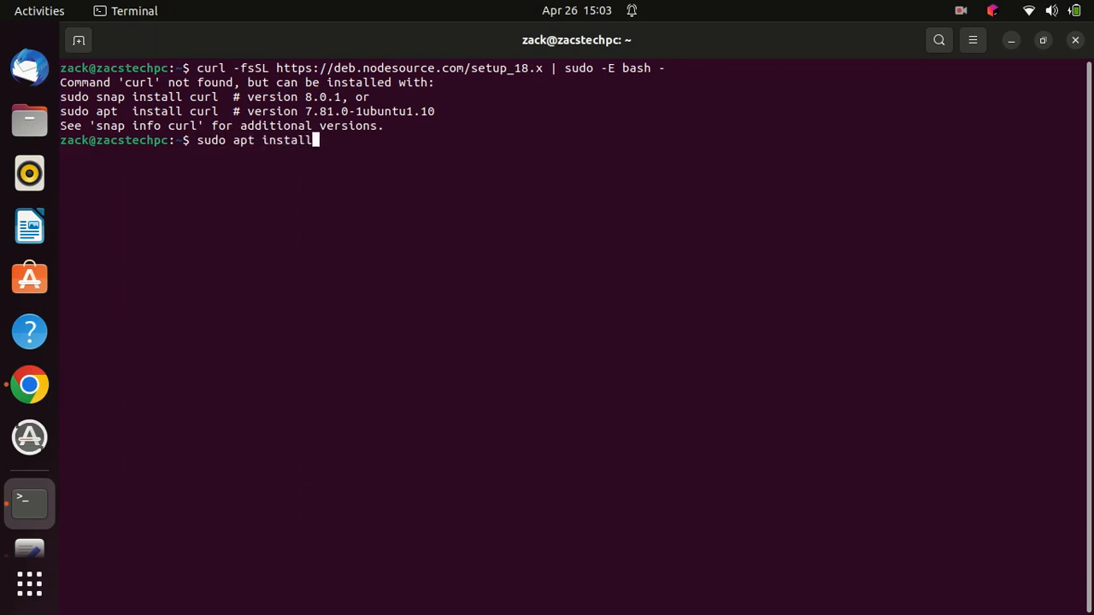
{"action": "type", "text": "curl"}
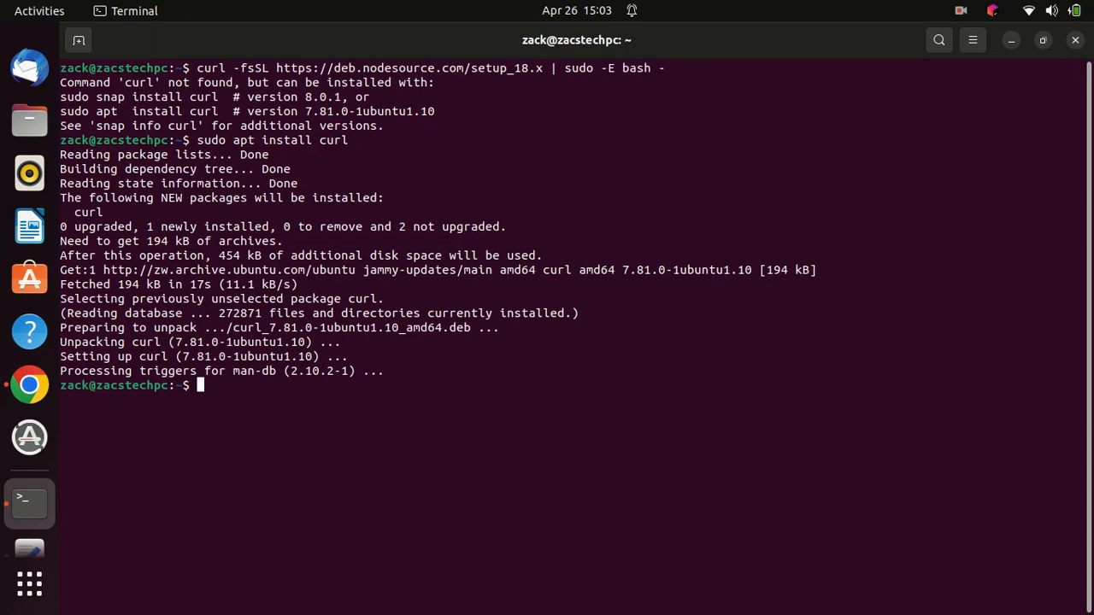
{"action": "type", "text": "clear"}
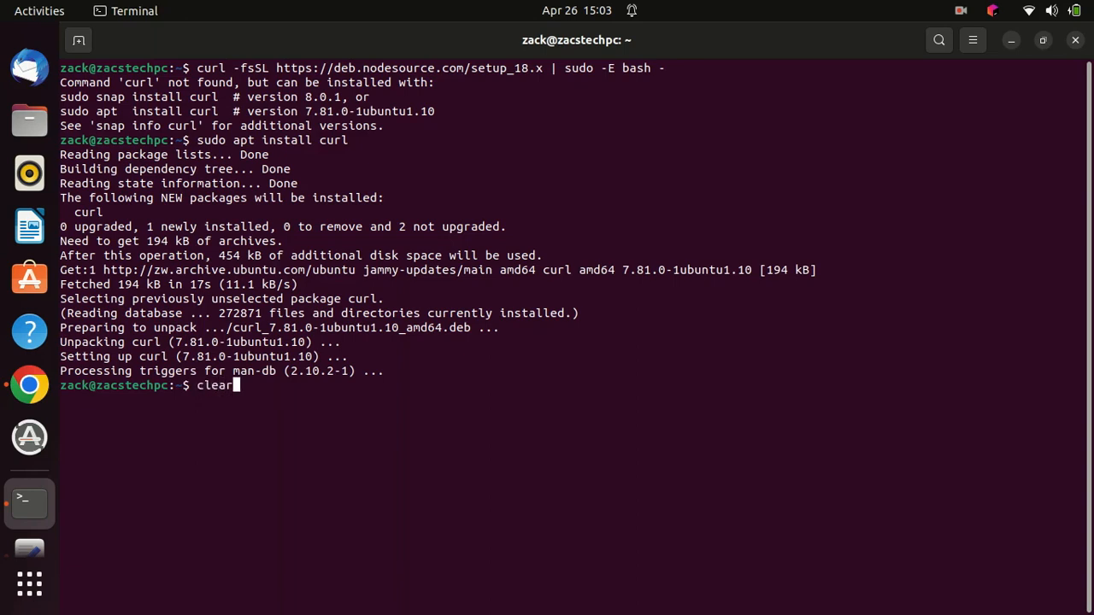
Re-run the curl setup_18.x script to add the NodeSource Node.js 18.x repository
{"action": "key", "text": "Return"}
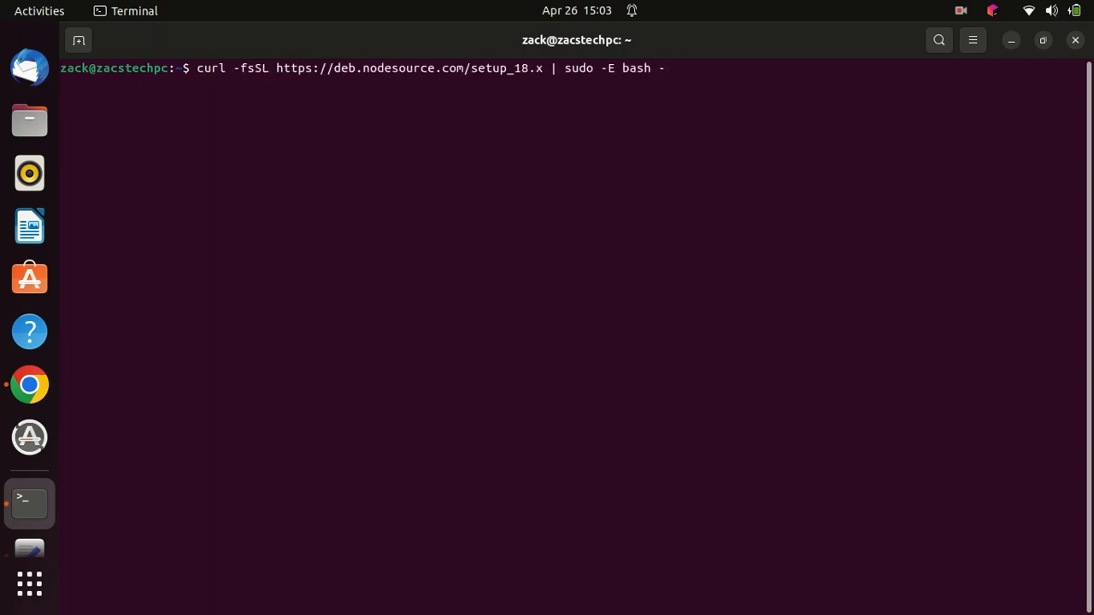
{"action": "key", "text": "Return"}
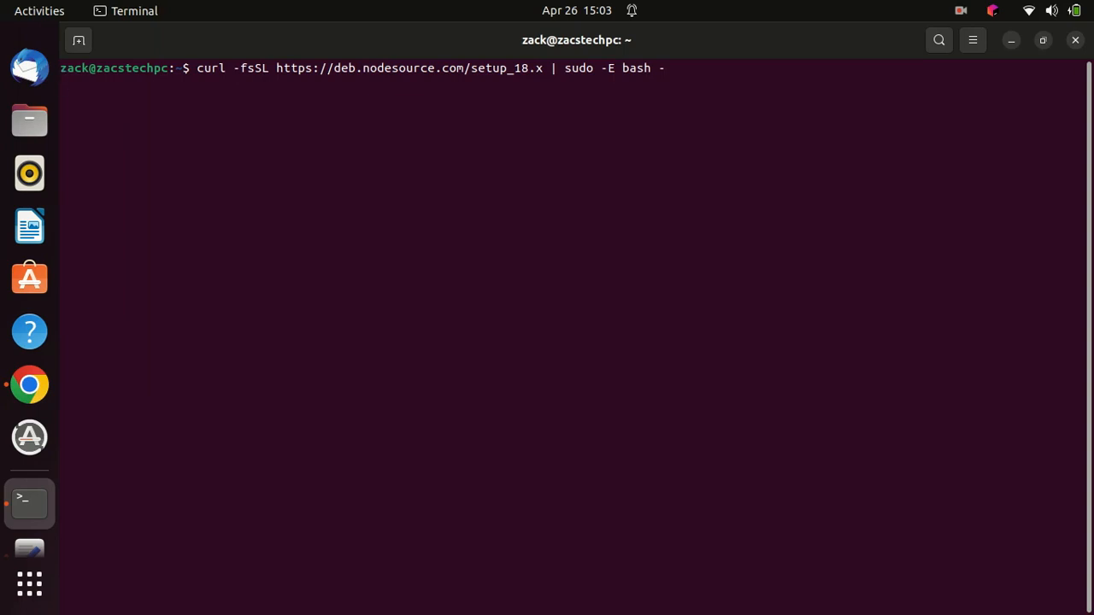
{"action": "key", "text": "Return"}
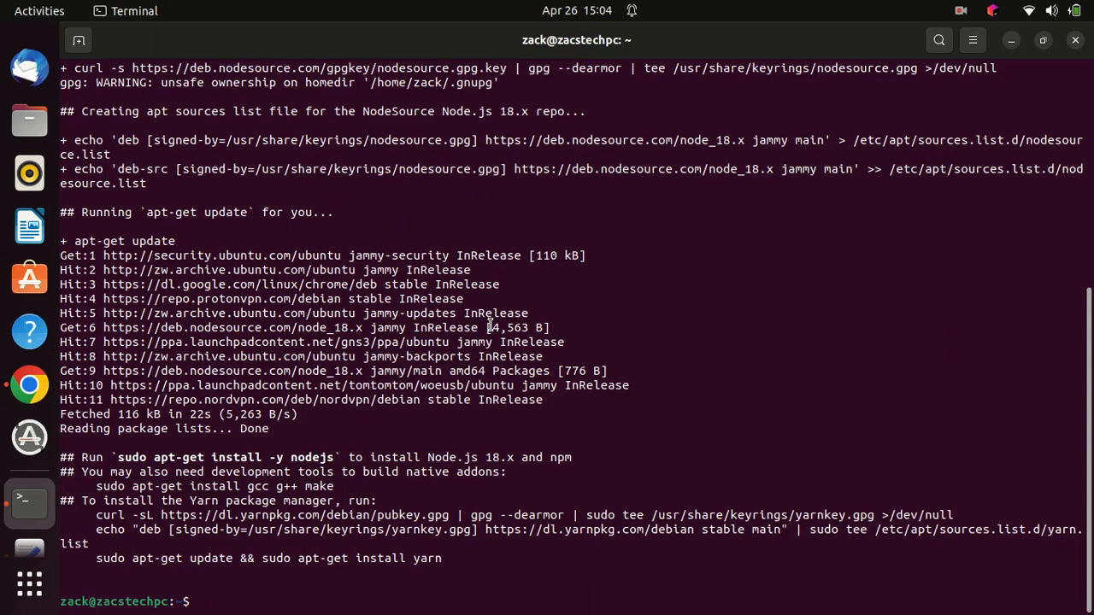
{"action": "type", "text": "clear"}
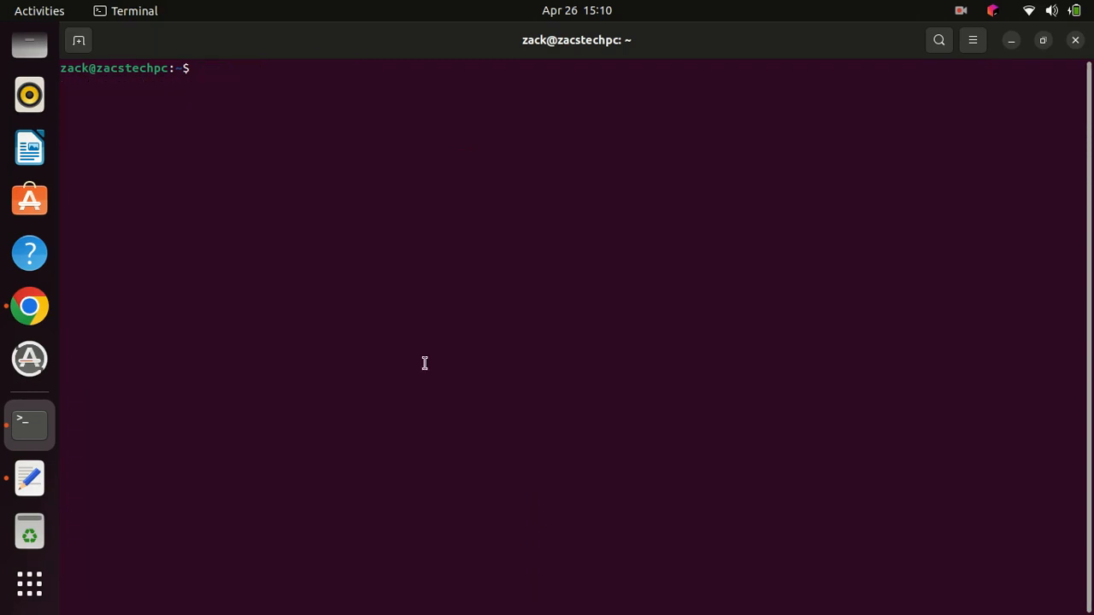
Verify node --version reports v18.16.0, then paste sudo apt-get remove nodejs
{"action": "type", "text": "no"}
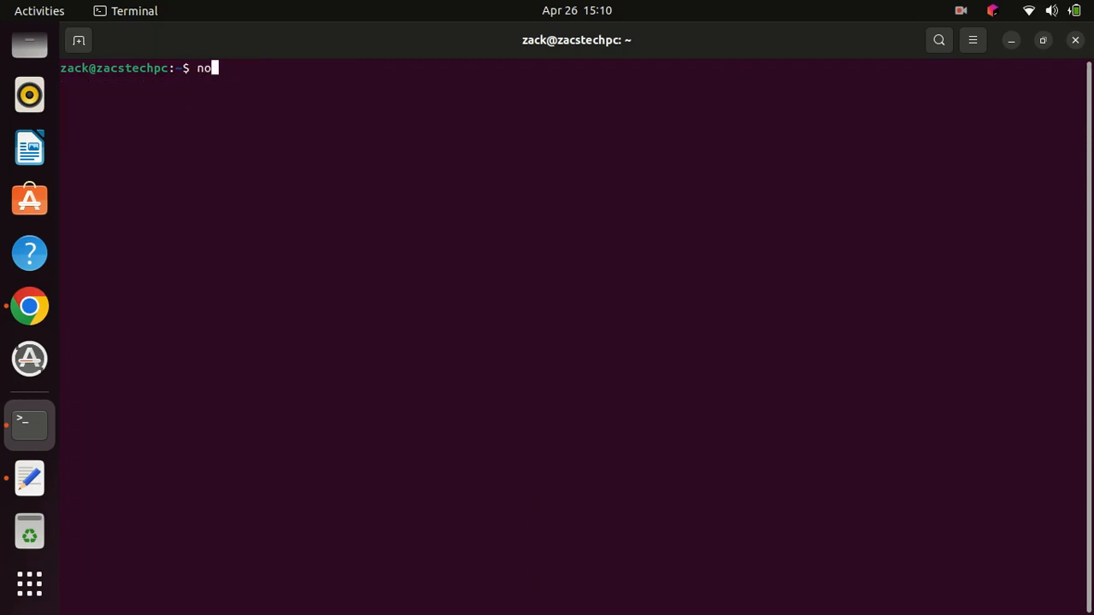
{"action": "type", "text": "de --"}
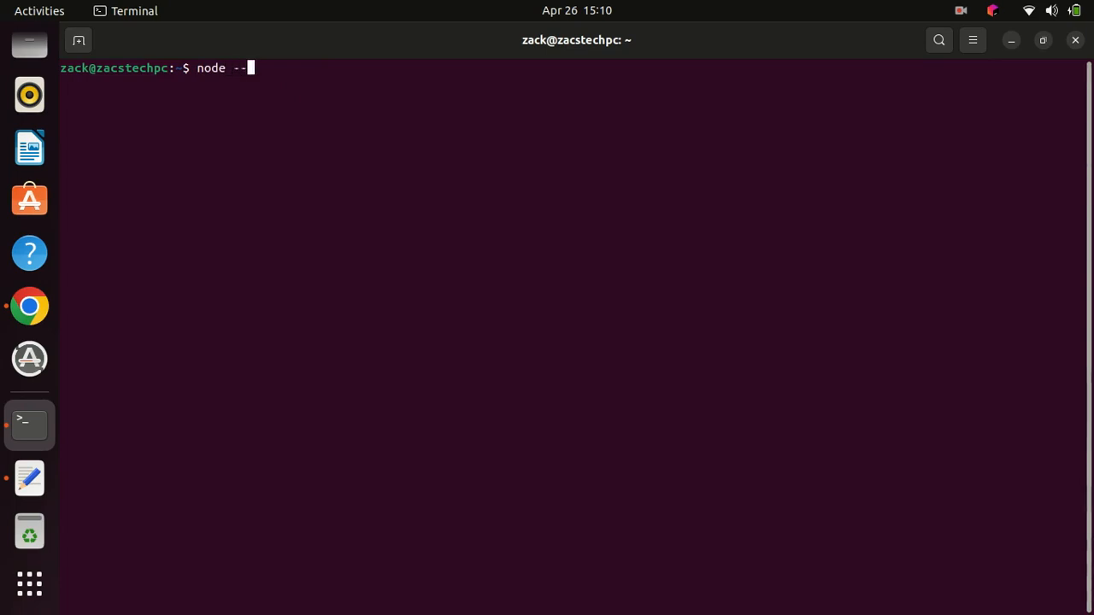
{"action": "type", "text": "version"}
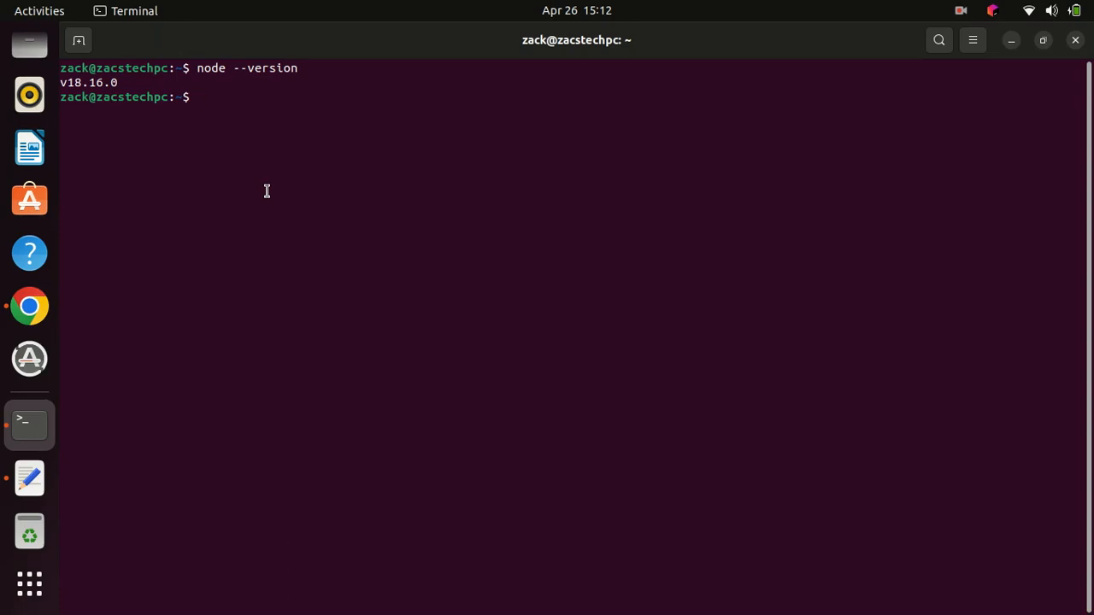
{"action": "right_click", "coordinate": [267, 192]}
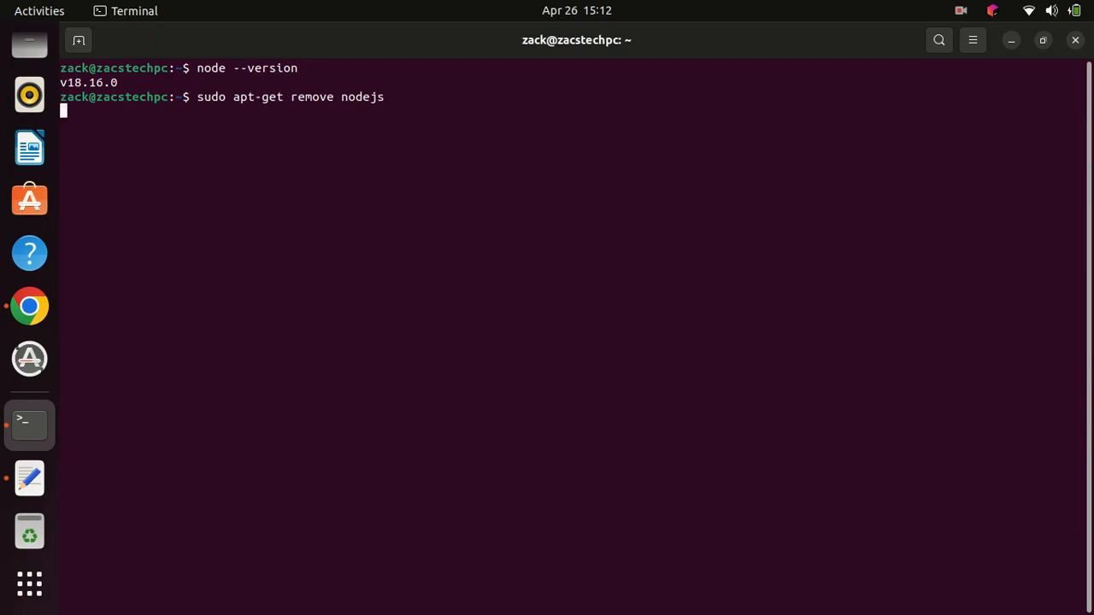
Run sudo apt-get remove nodejs, reaching the prompt to free 187 MB
{"action": "key", "text": "Return"}
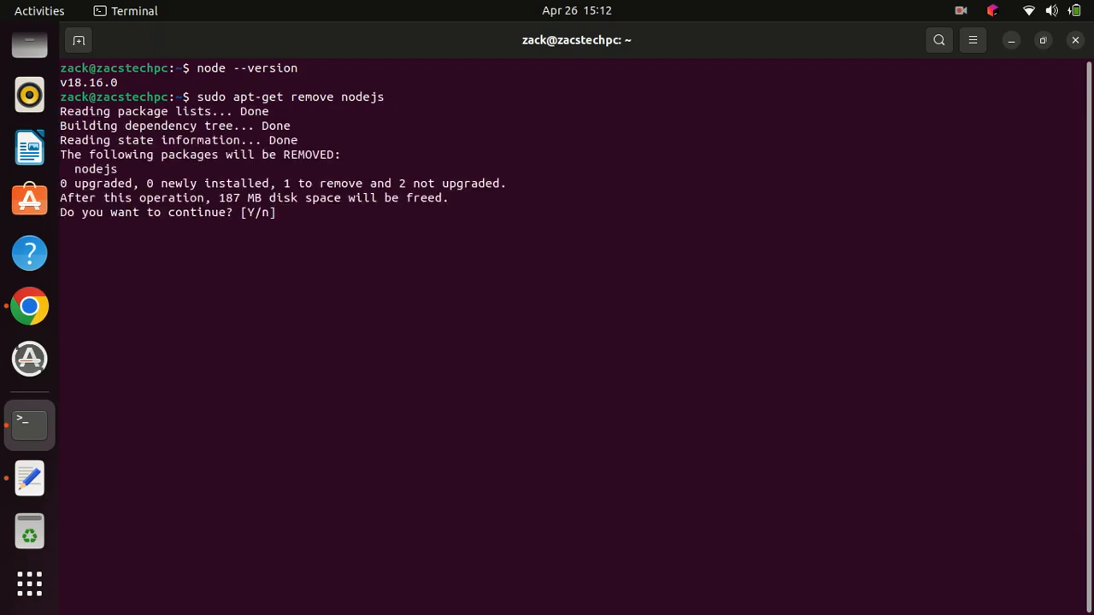